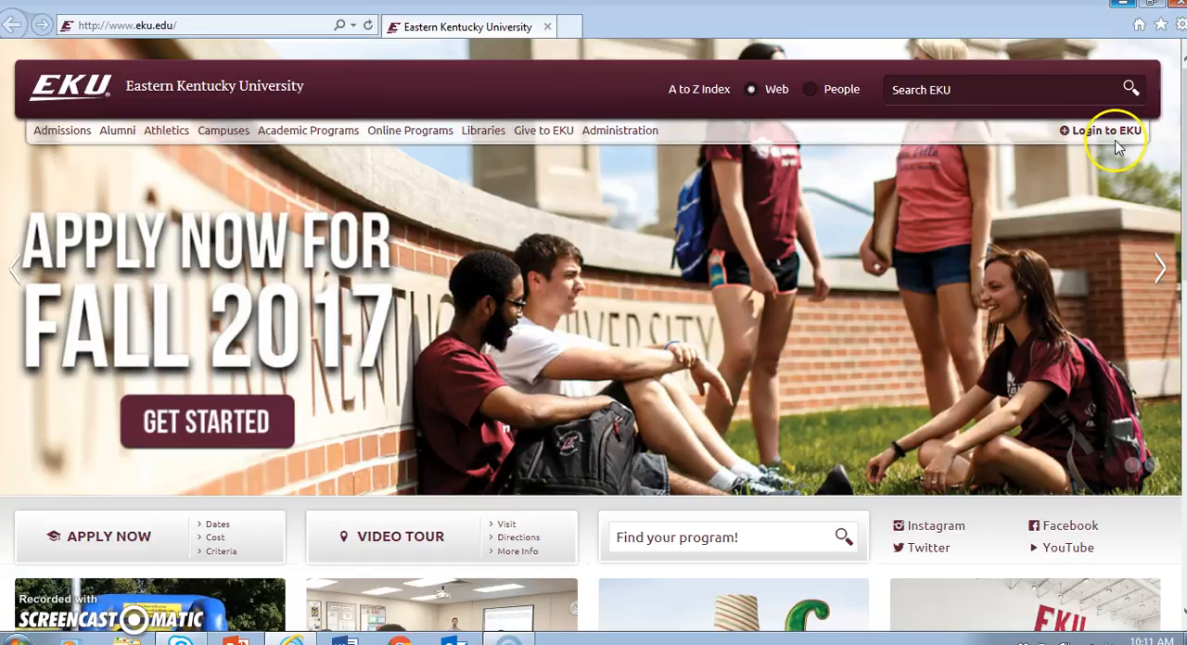
Show the 'Login to EKU' dropdown listing Blackboard, EKUDirect and other login options
click(1106, 129)
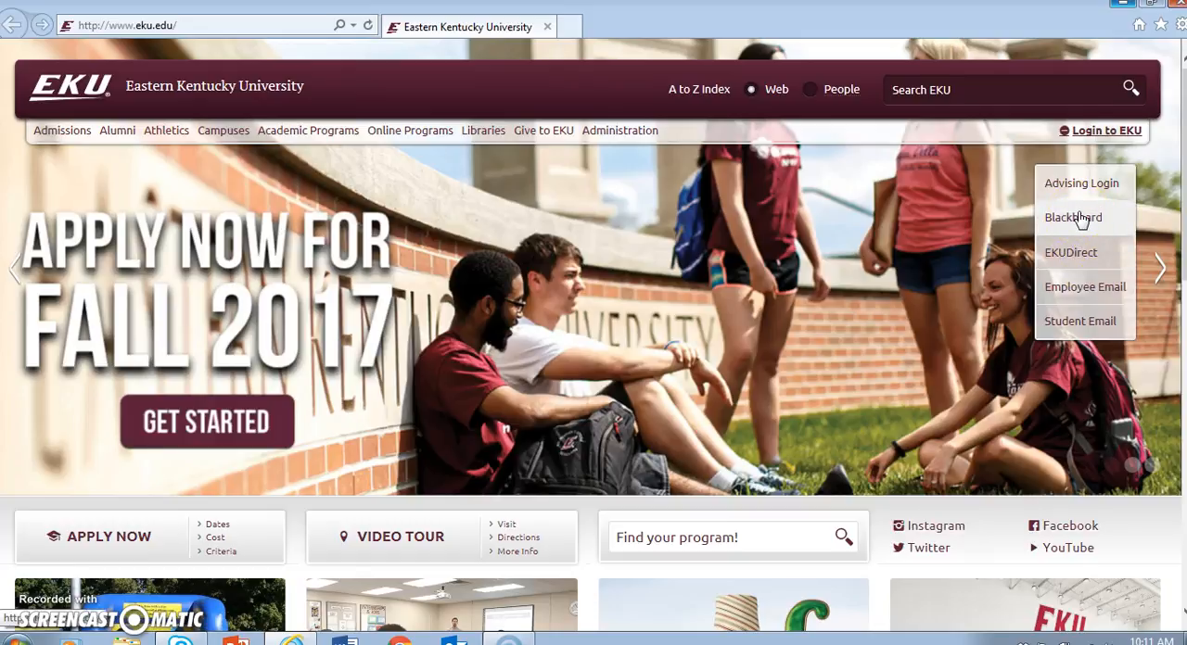
mouse_move(1081, 183)
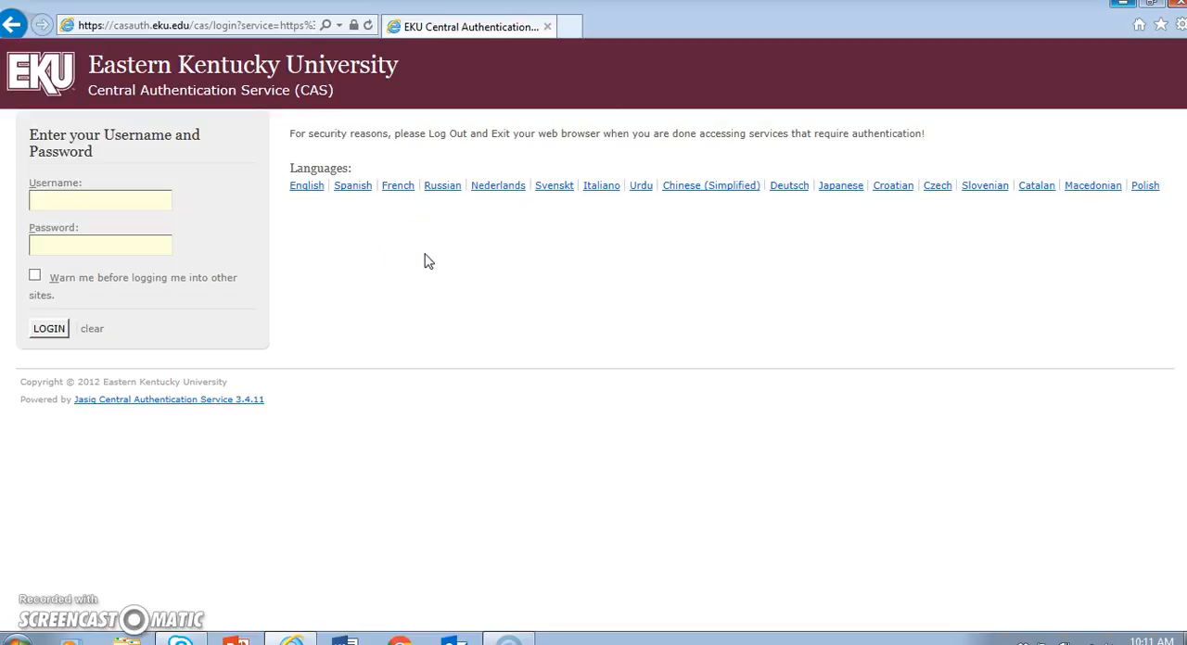
mouse_move(404, 263)
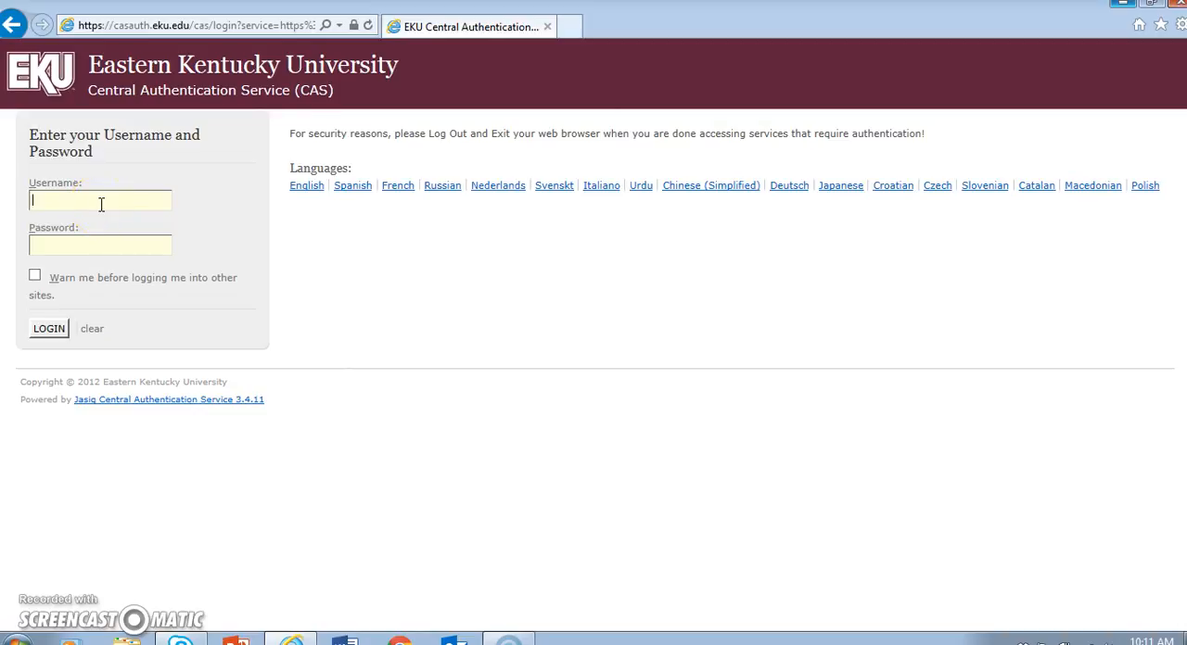
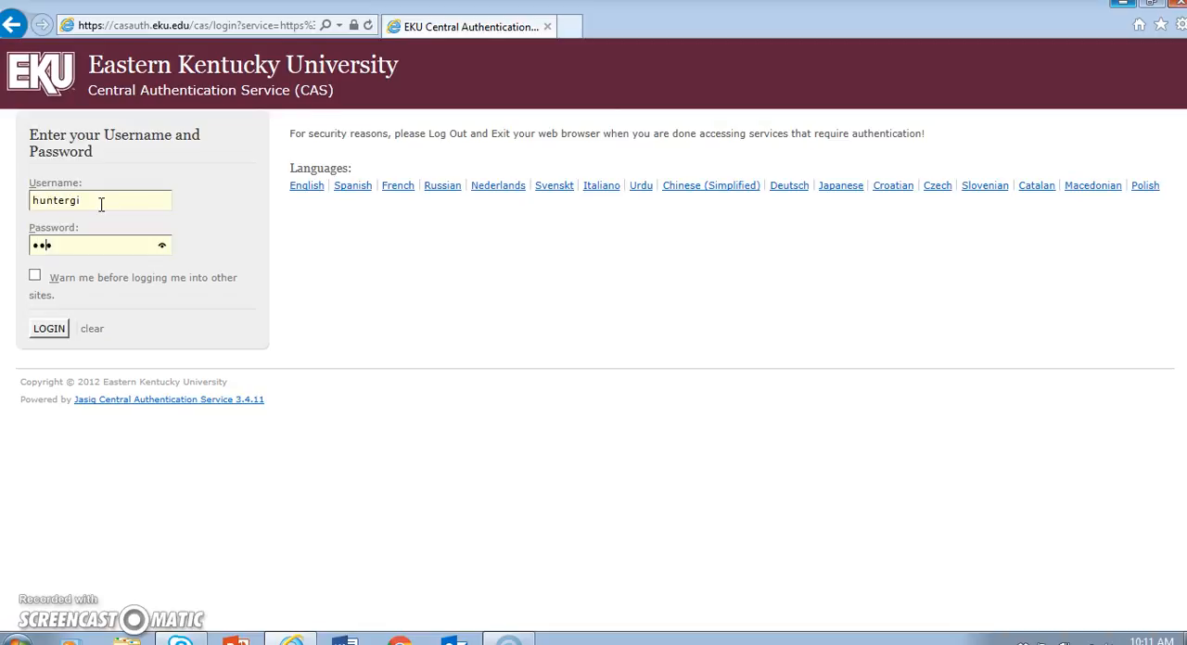
Sign in to EKU CAS with username 'hu' and its password
text(password)
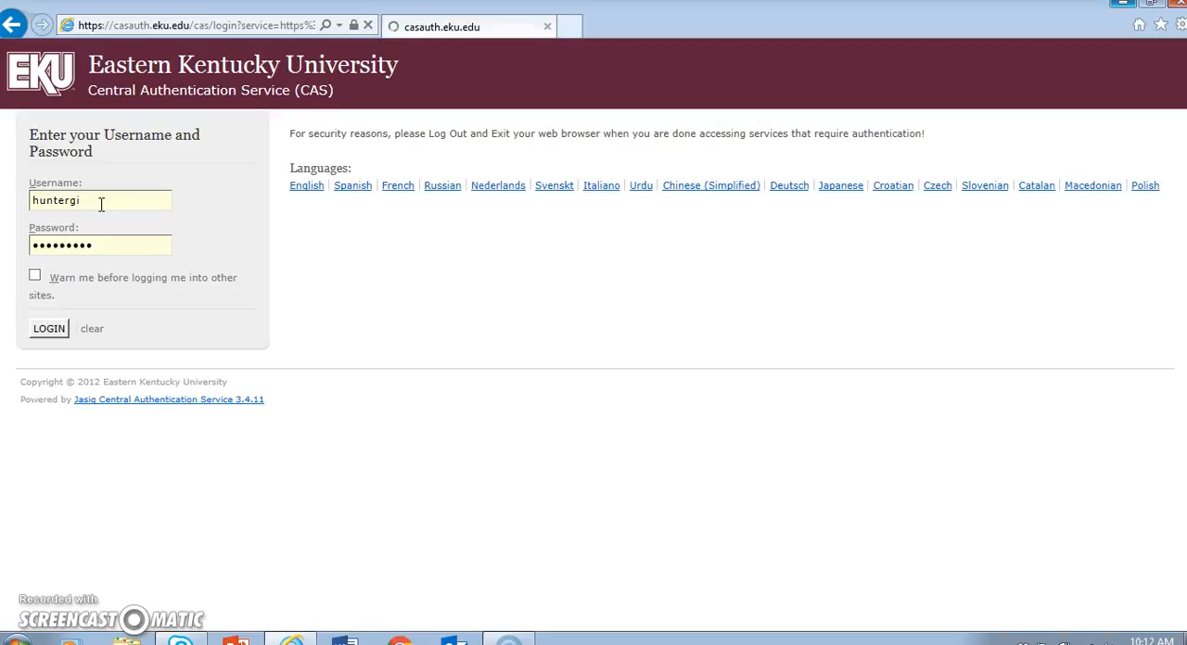
click(48, 329)
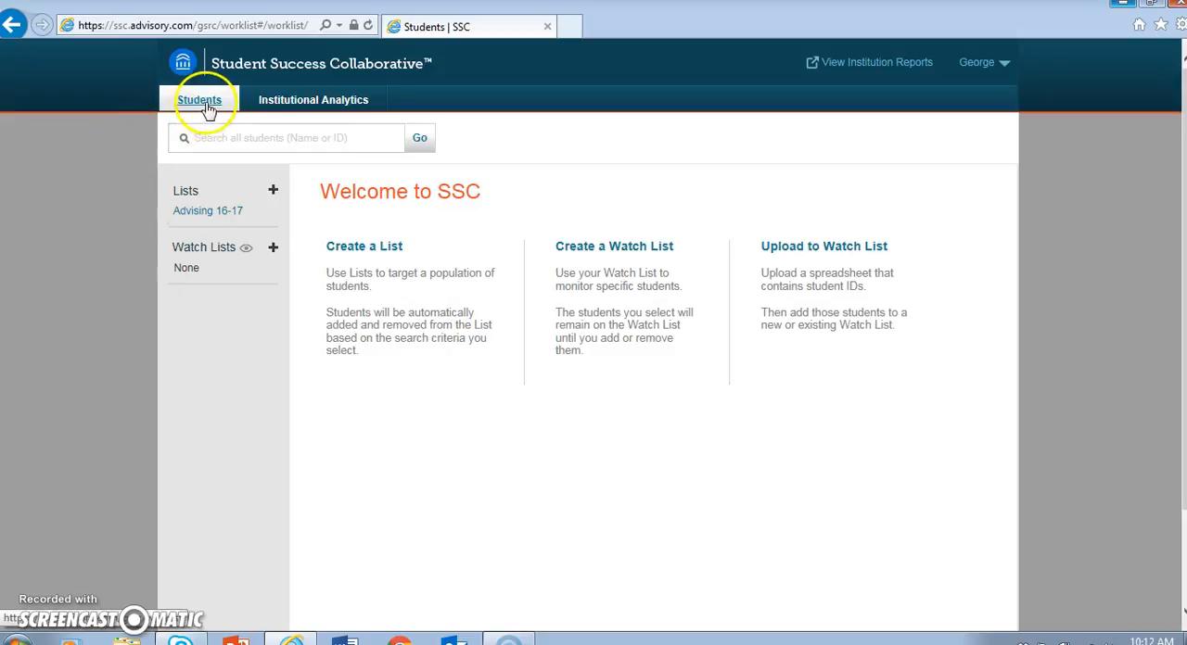
mouse_move(313, 100)
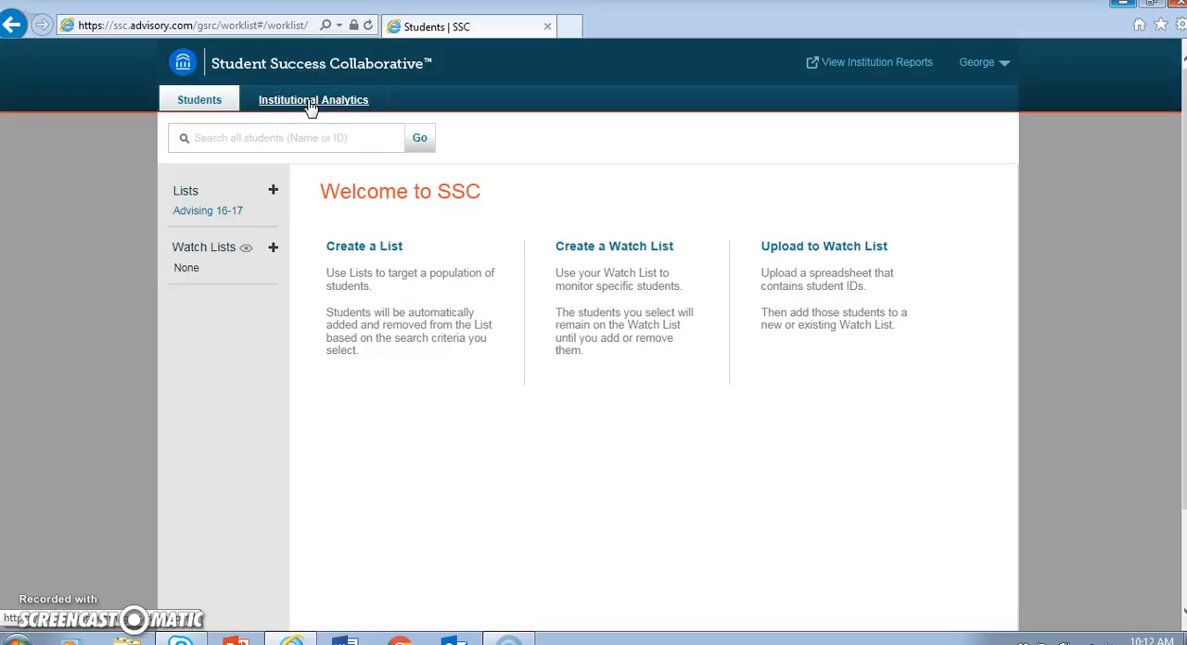
Switch from the Students welcome page to the Institutional Analytics tab
click(313, 100)
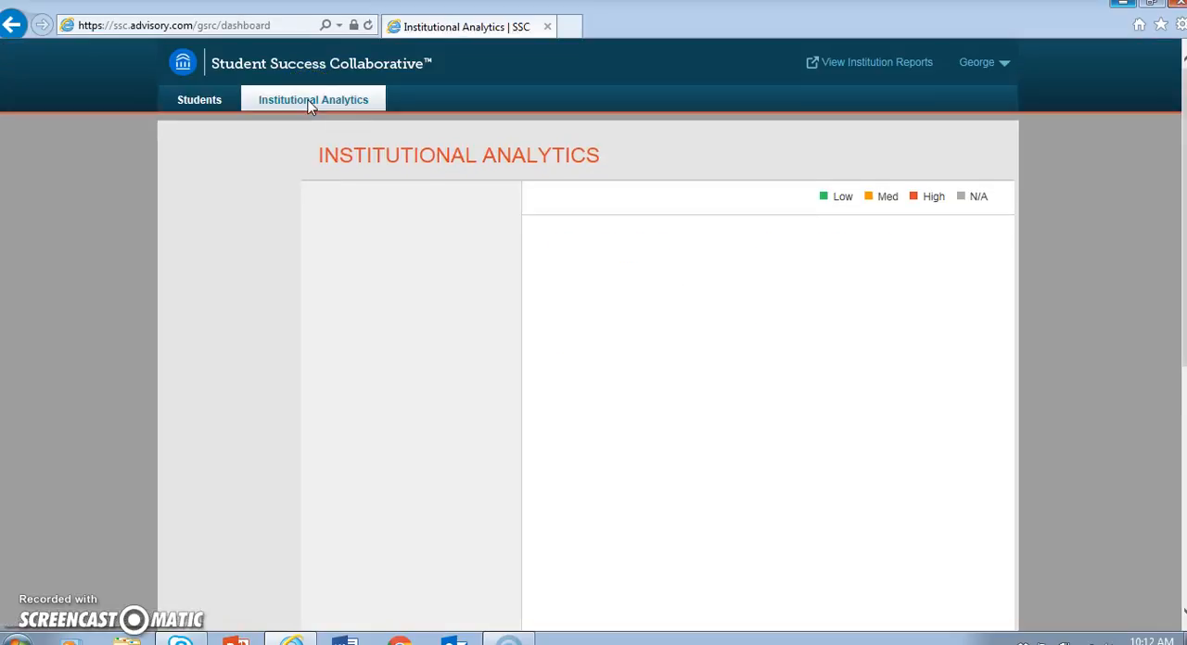
Review the College Comparison risk bars for 10 colleges and 16,419 students
click(312, 99)
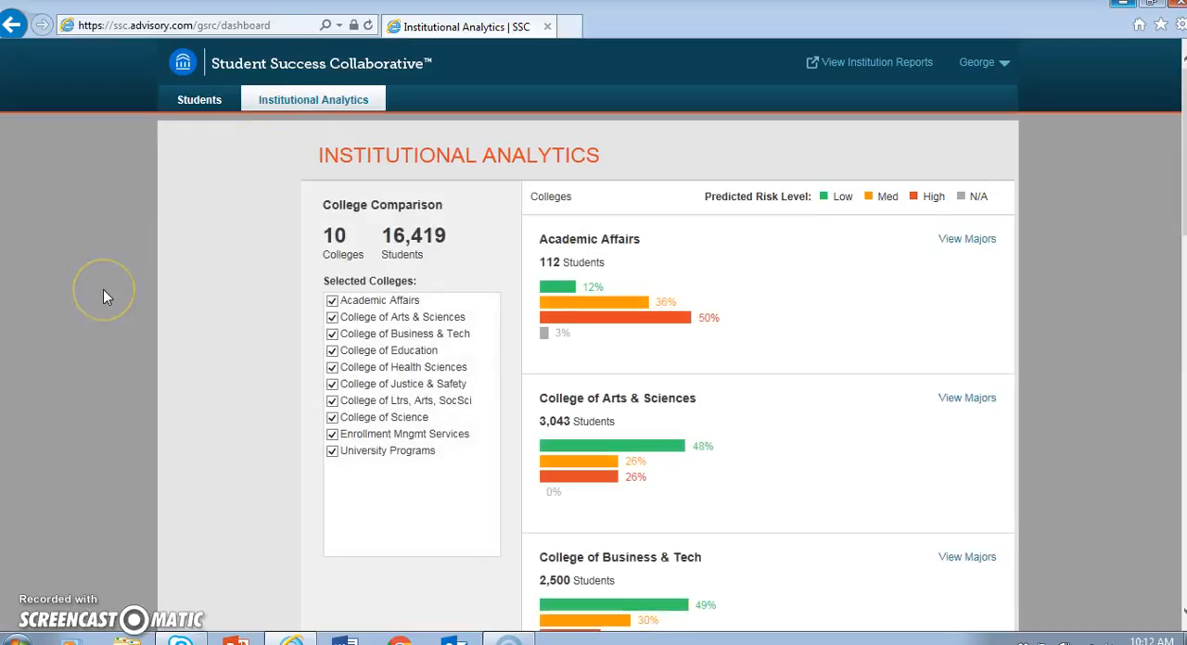
mouse_move(104, 295)
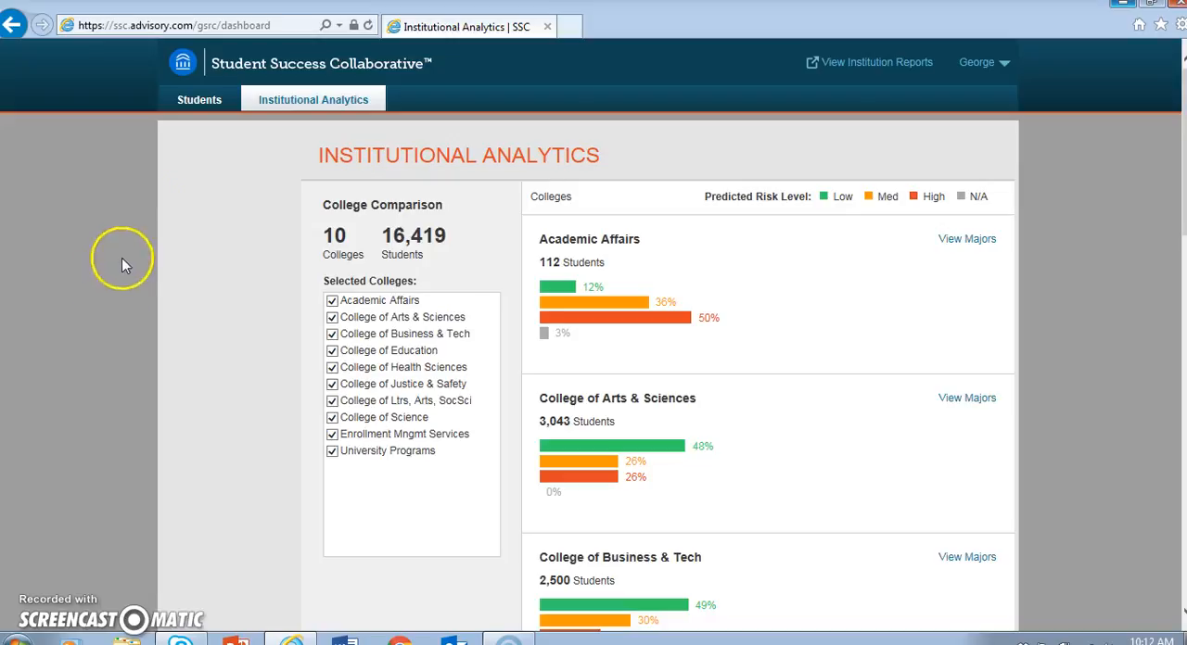
Return to the Students tab showing the Advising 16-17 list and empty watch list
click(199, 100)
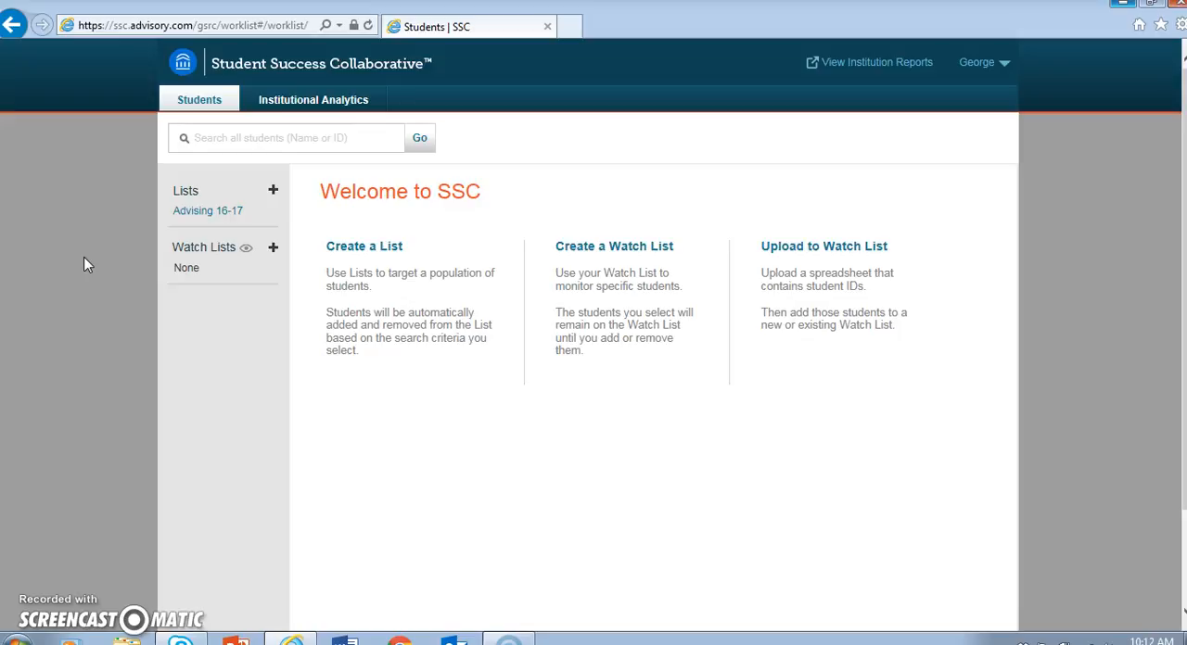
mouse_move(102, 271)
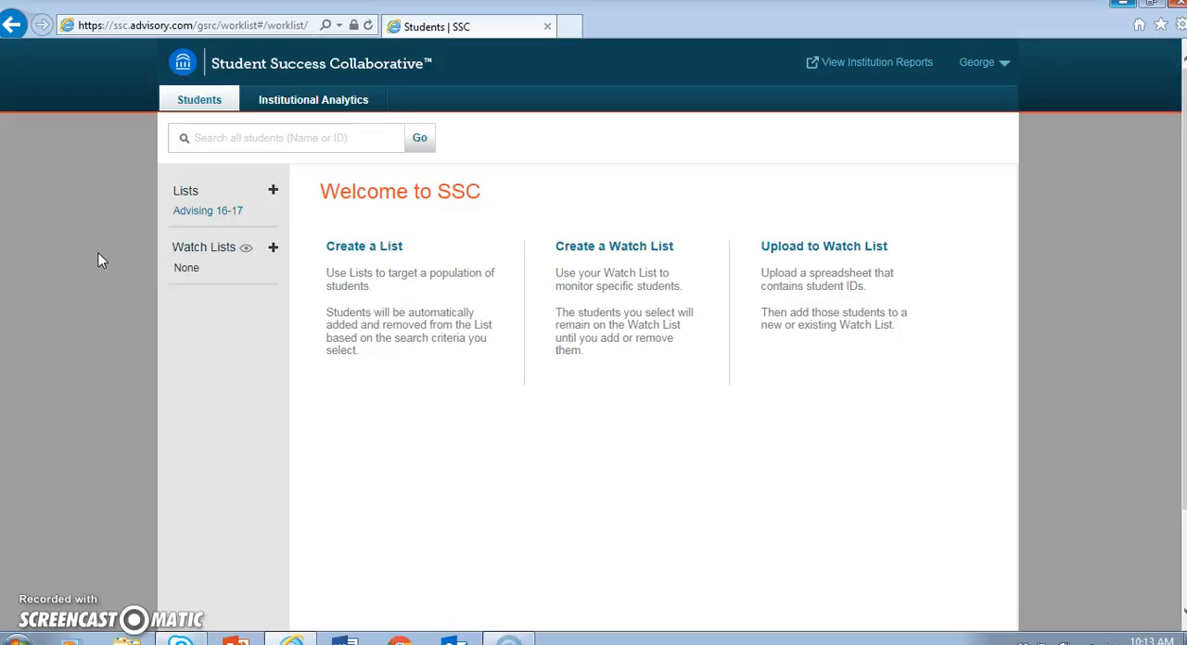
mouse_move(100, 264)
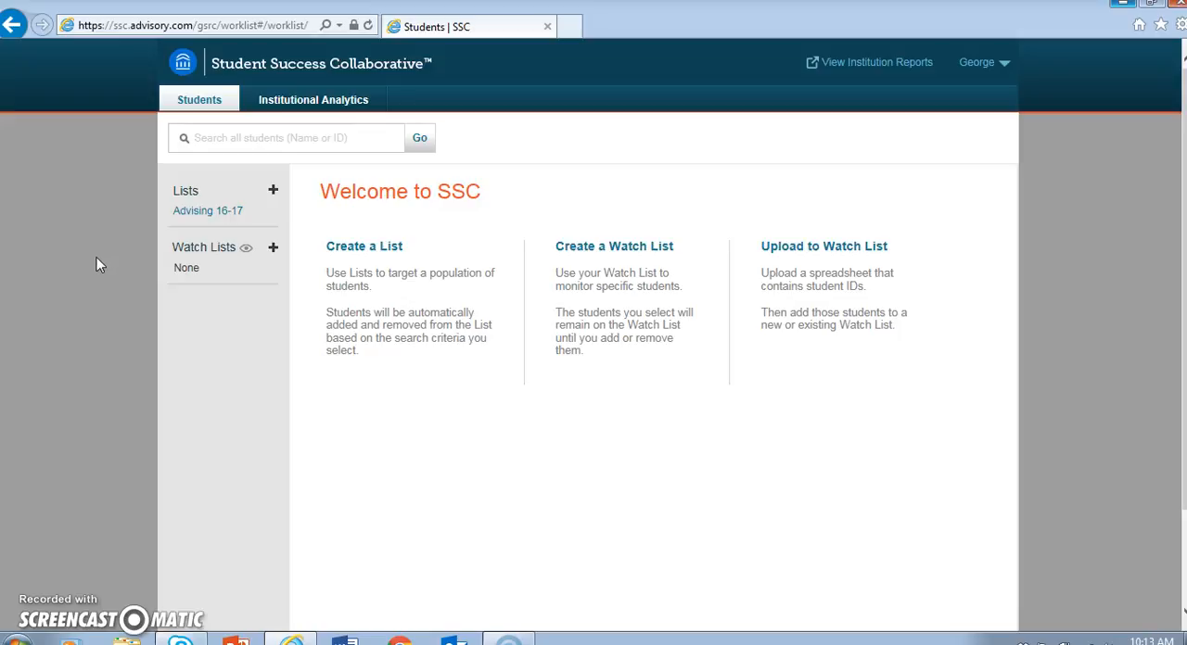